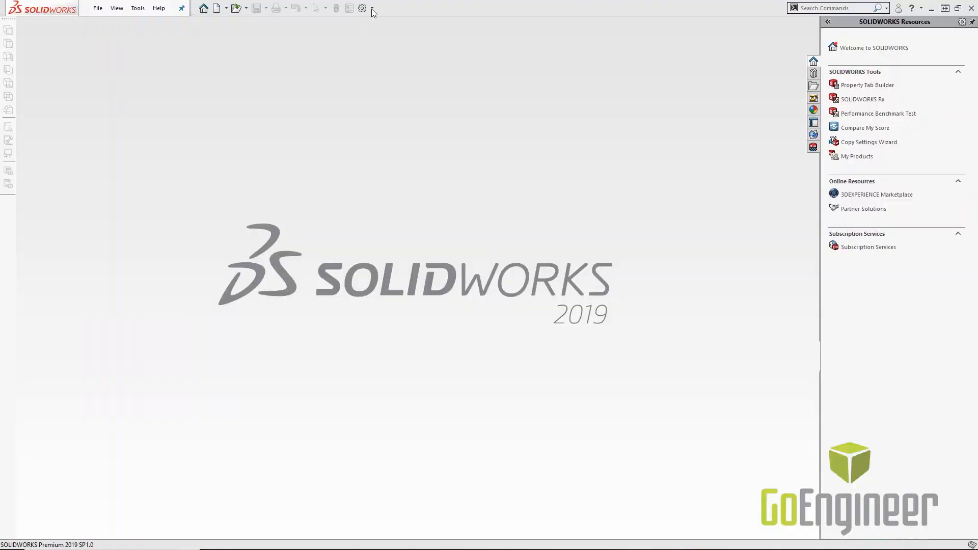
Step: Enable the CircuitWorks add-in from the Add-Ins list and confirm
{"action": "left_click", "coordinate": [372, 9]}
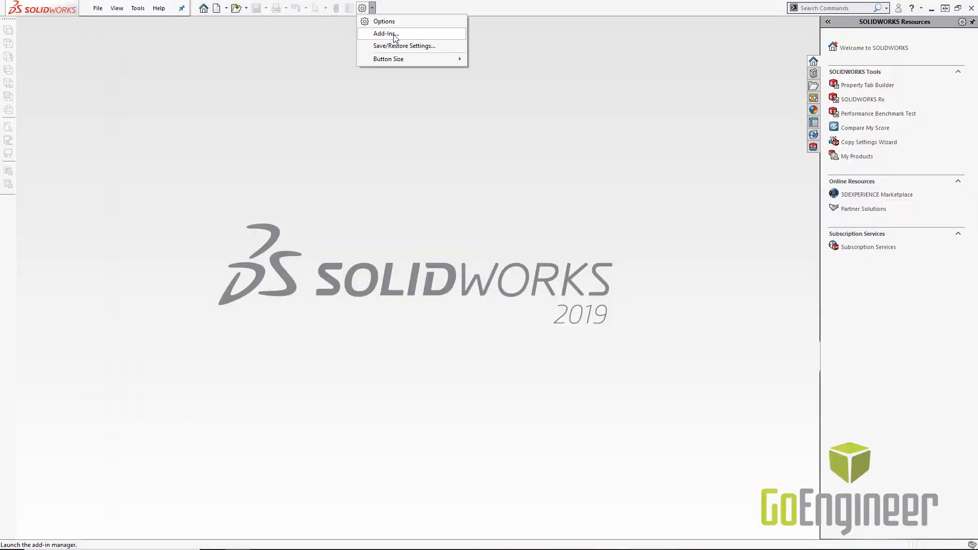
{"action": "left_click", "coordinate": [384, 33]}
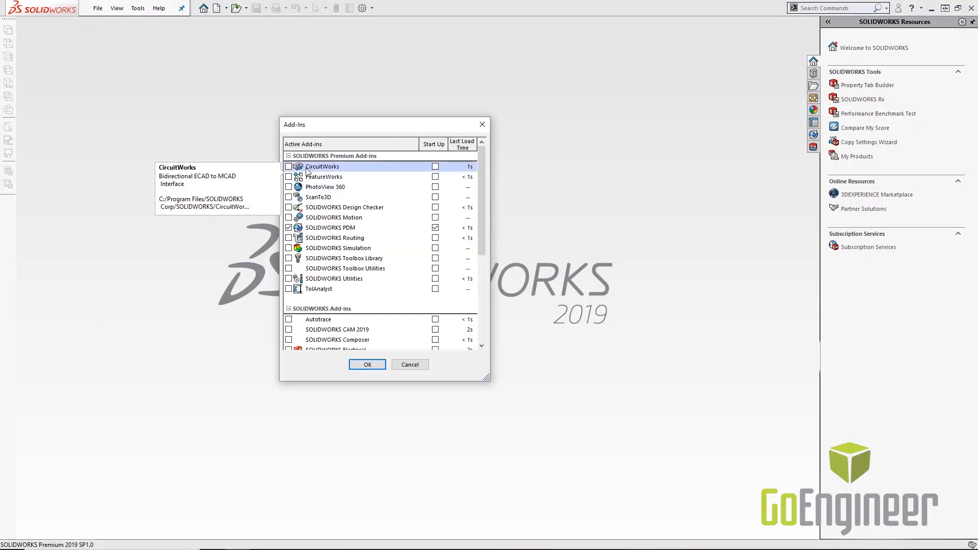
{"action": "left_click", "coordinate": [288, 166]}
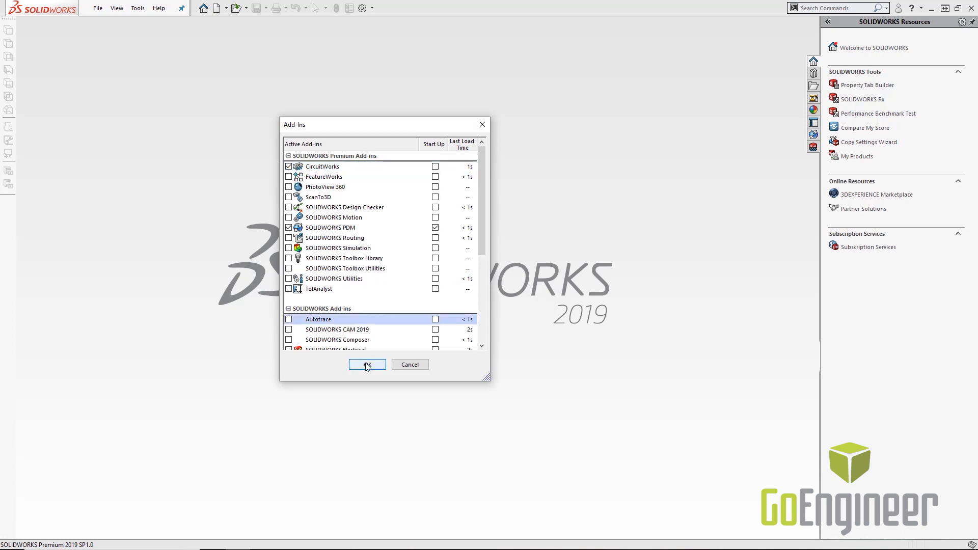
{"action": "left_click", "coordinate": [366, 364]}
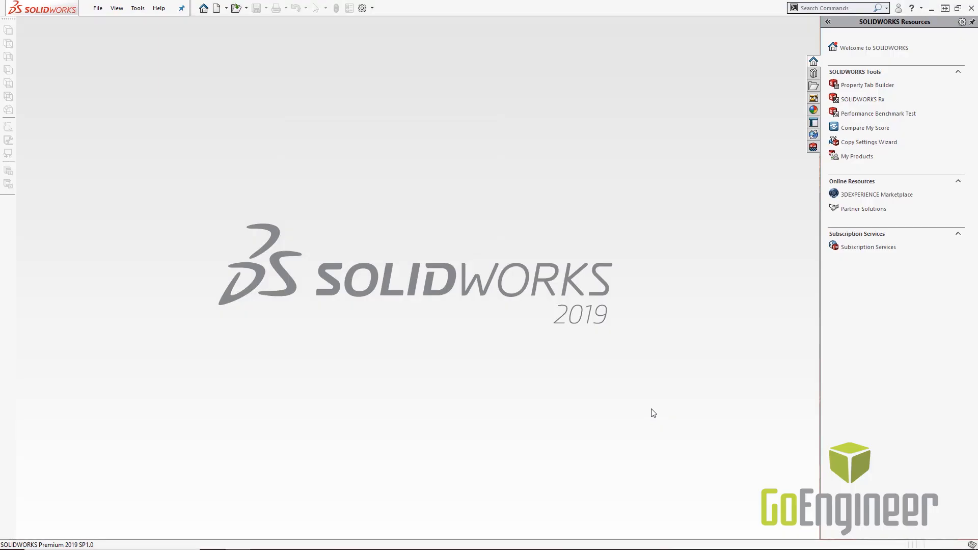
Step: Load example2.emn from the idf 3.0 folder via Tools > CircuitWorks > Open ECAD File
{"action": "left_click", "coordinate": [137, 7]}
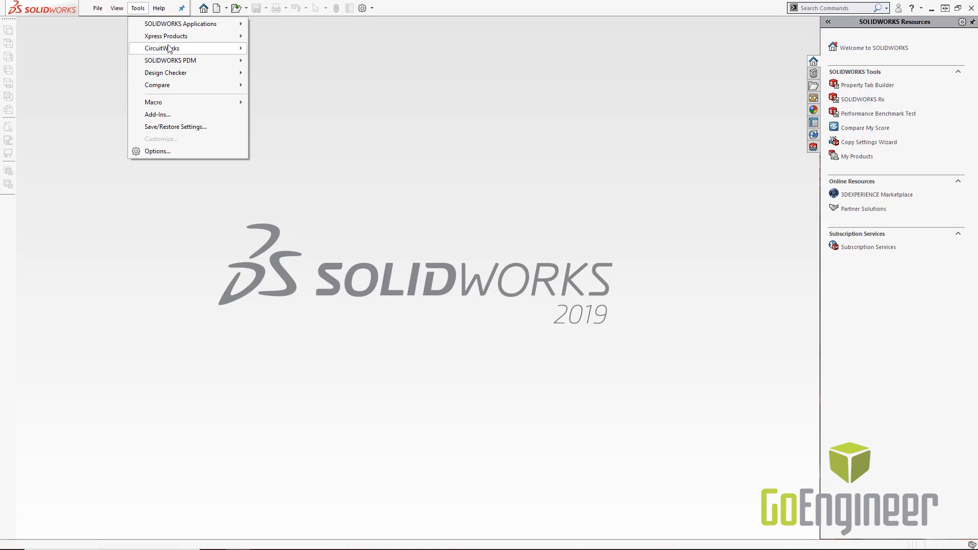
{"action": "mouse_move", "coordinate": [162, 48]}
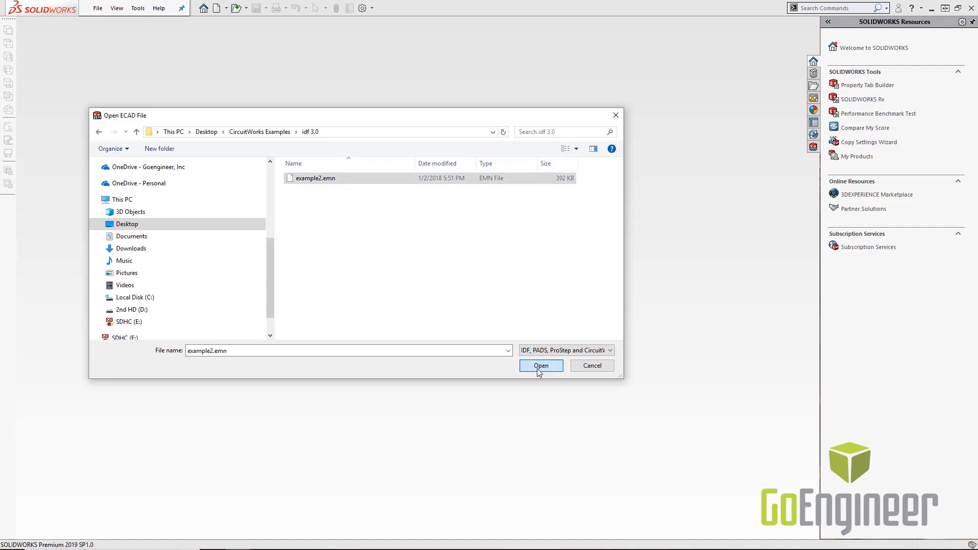
{"action": "left_click", "coordinate": [540, 366]}
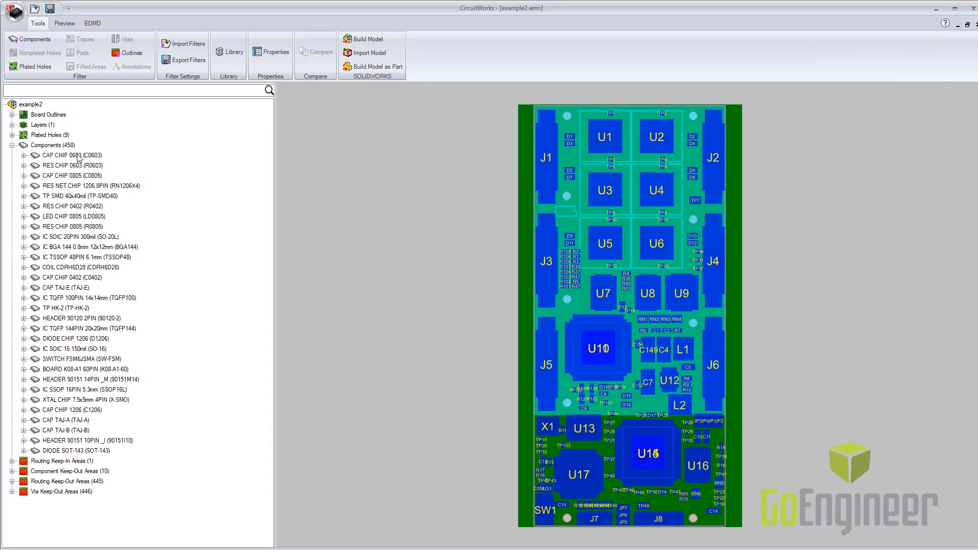
Step: Highlight the CAP CHIP 0603 and RES CHIP 0603 parts and switch to the Preview settings
{"action": "left_click", "coordinate": [71, 155]}
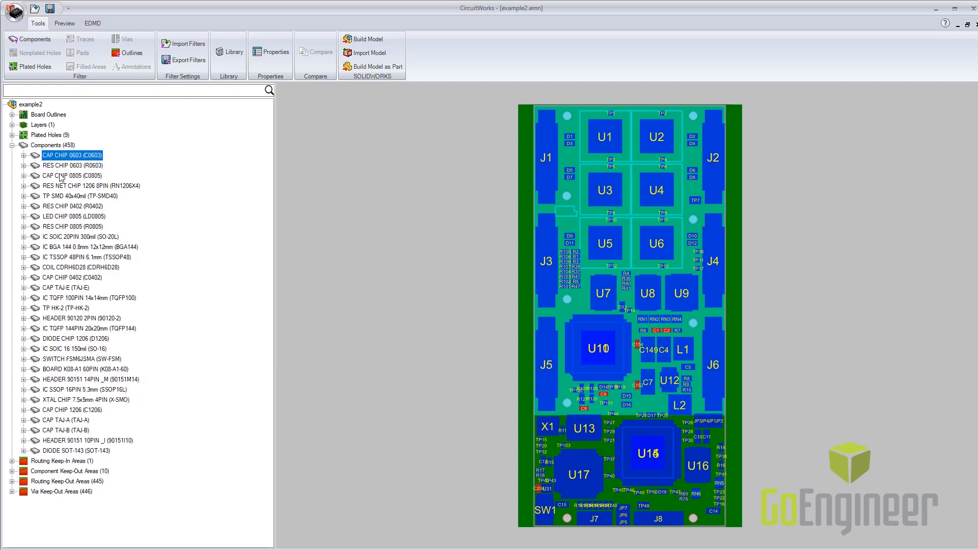
{"action": "left_click", "coordinate": [74, 450]}
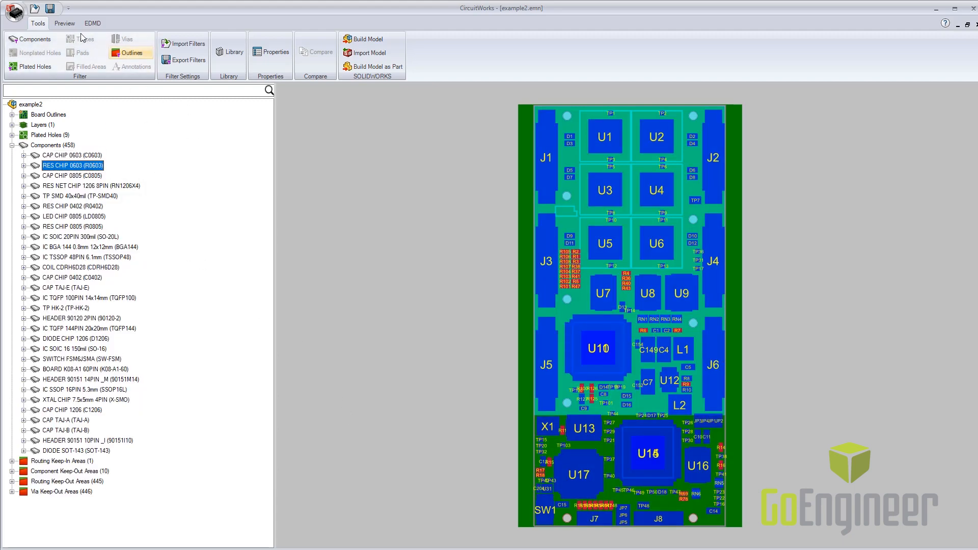
{"action": "left_click", "coordinate": [63, 23]}
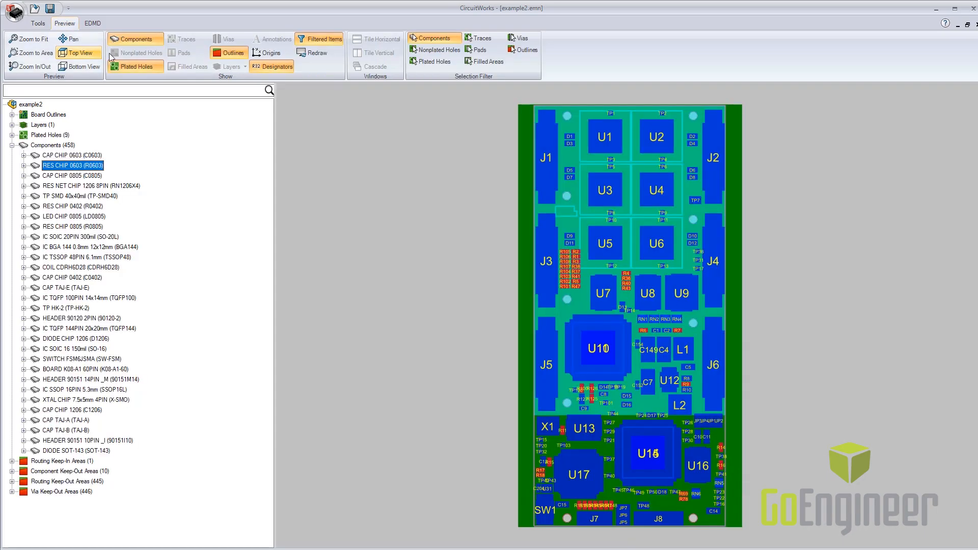
{"action": "left_click", "coordinate": [134, 38]}
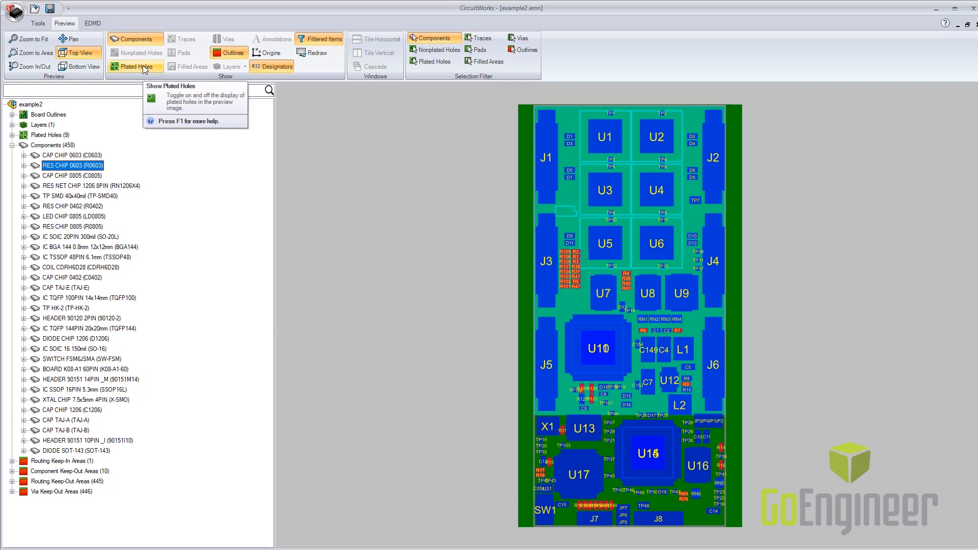
{"action": "mouse_move", "coordinate": [229, 52]}
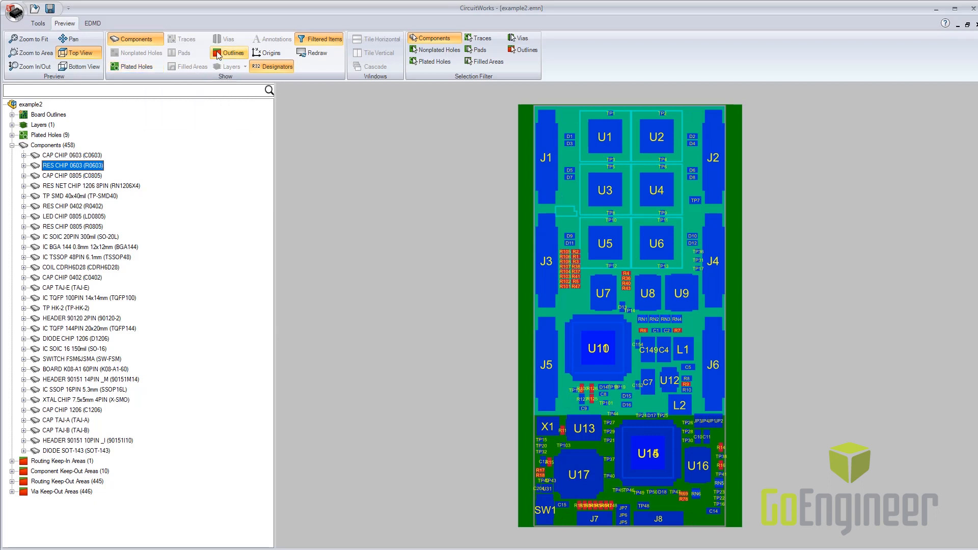
Step: Toggle the board outline areas off and back on in the preview
{"action": "left_click", "coordinate": [228, 52]}
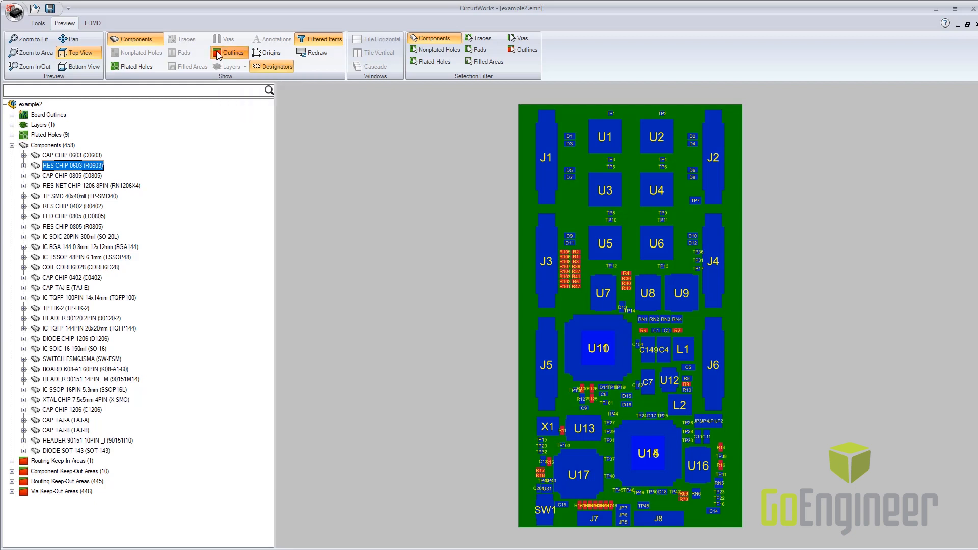
{"action": "left_click", "coordinate": [228, 52]}
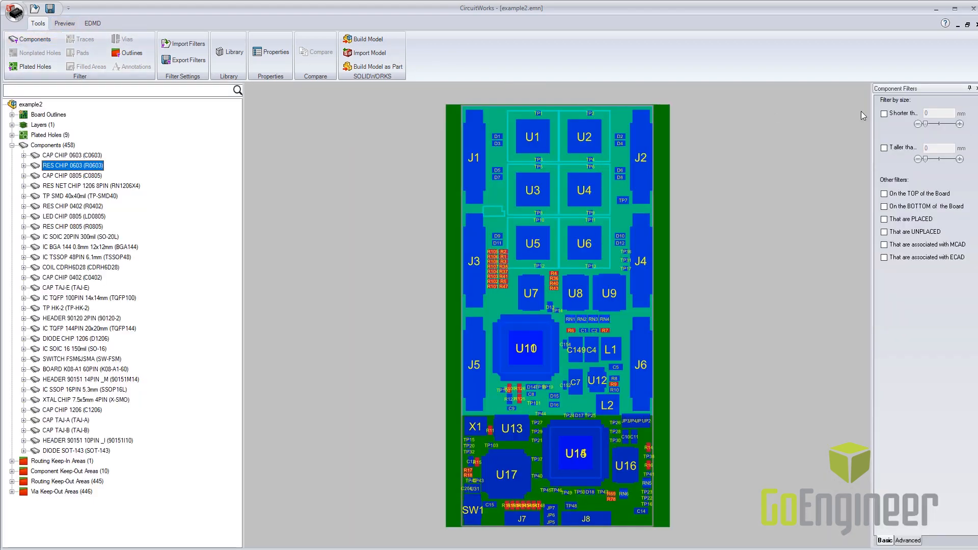
Step: Apply a 'Shorter than' 2 mm height filter, review, then clear it
{"action": "left_click", "coordinate": [883, 113]}
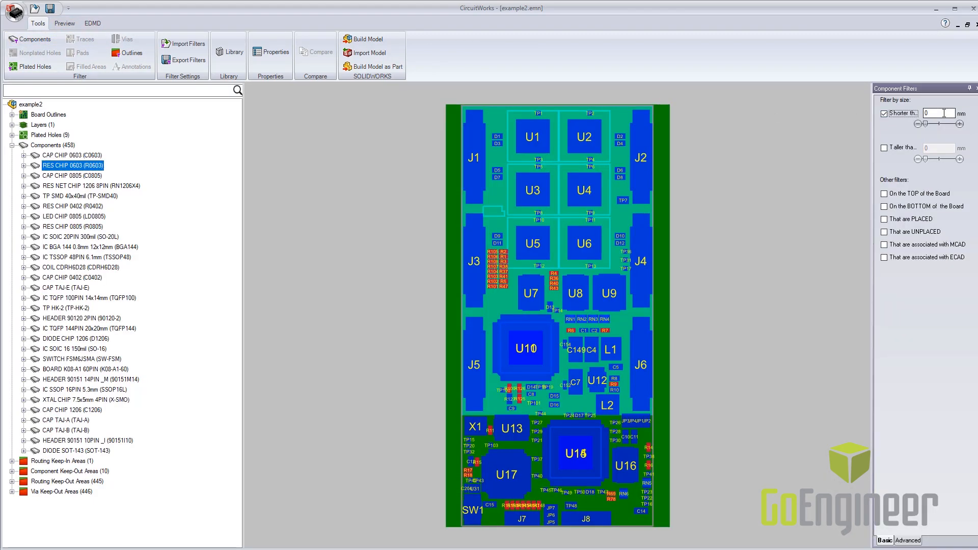
{"action": "type", "text": "2"}
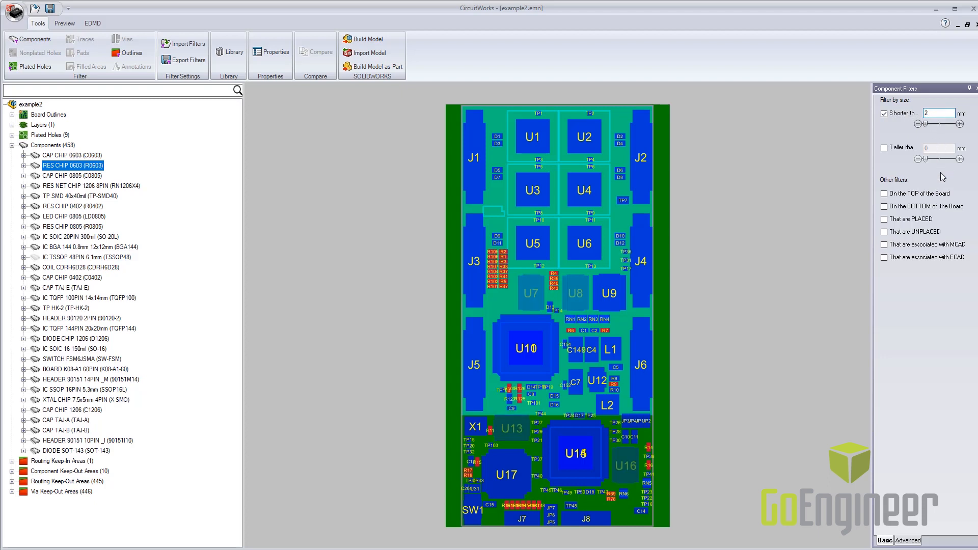
{"action": "mouse_move", "coordinate": [917, 158]}
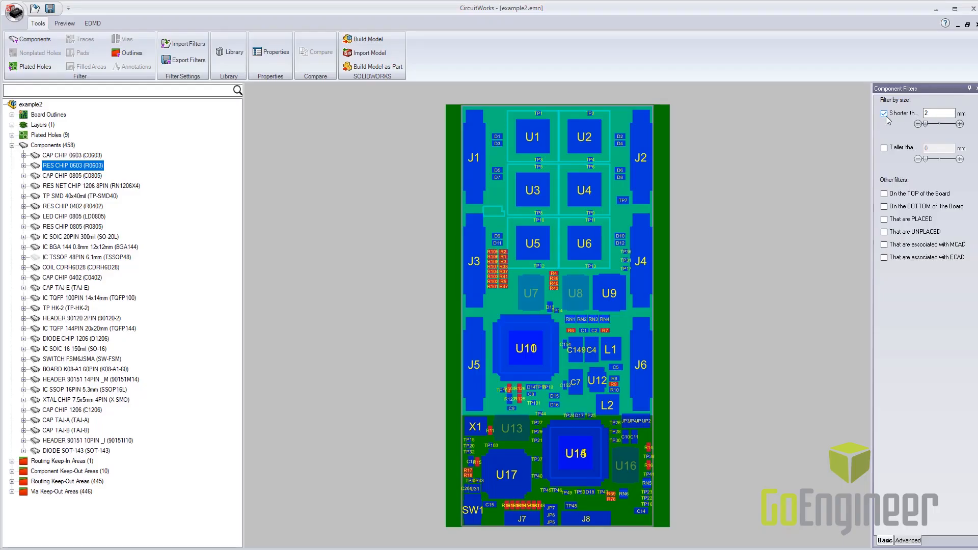
{"action": "left_click", "coordinate": [884, 113]}
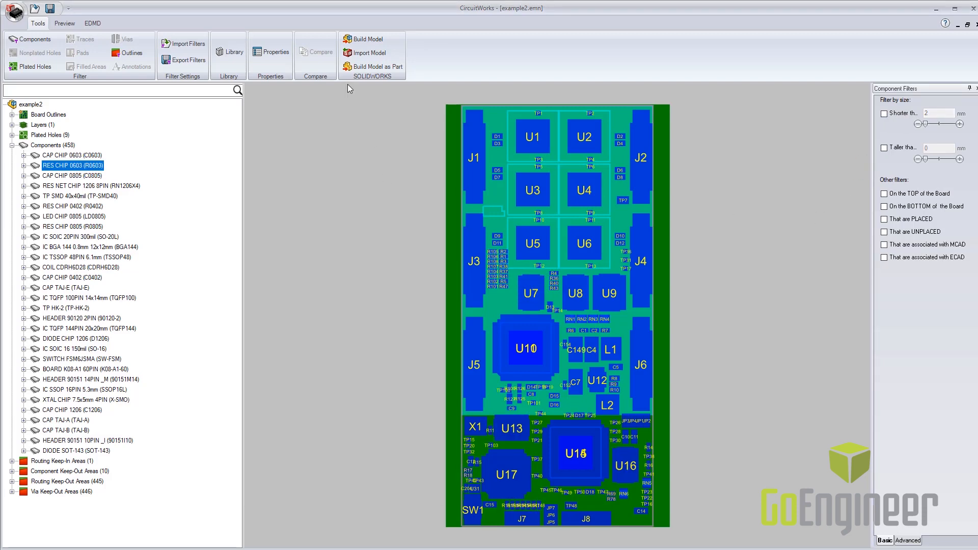
Step: Build the example2 board as a SOLIDWORKS assembly, accepting the zero-height and keep-out warnings
{"action": "left_click", "coordinate": [366, 39]}
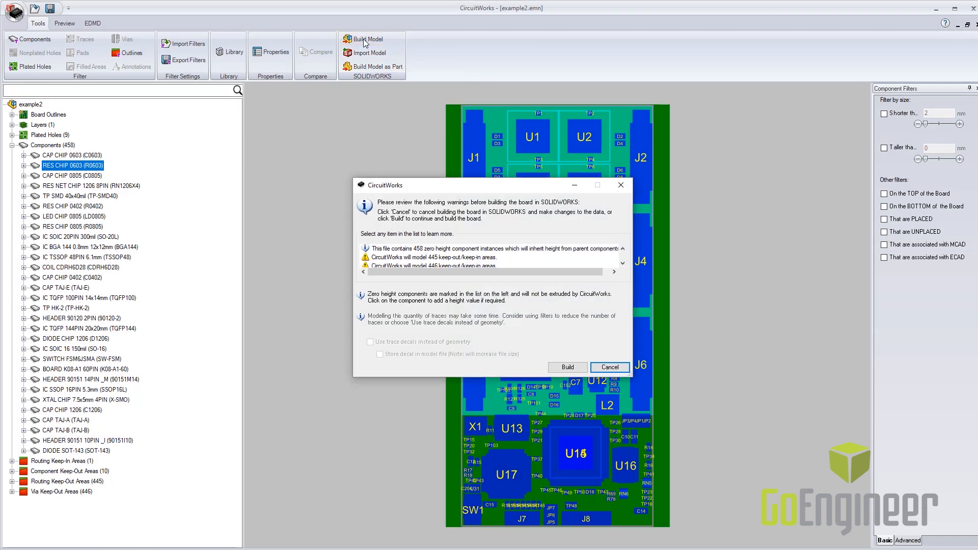
{"action": "mouse_move", "coordinate": [566, 366]}
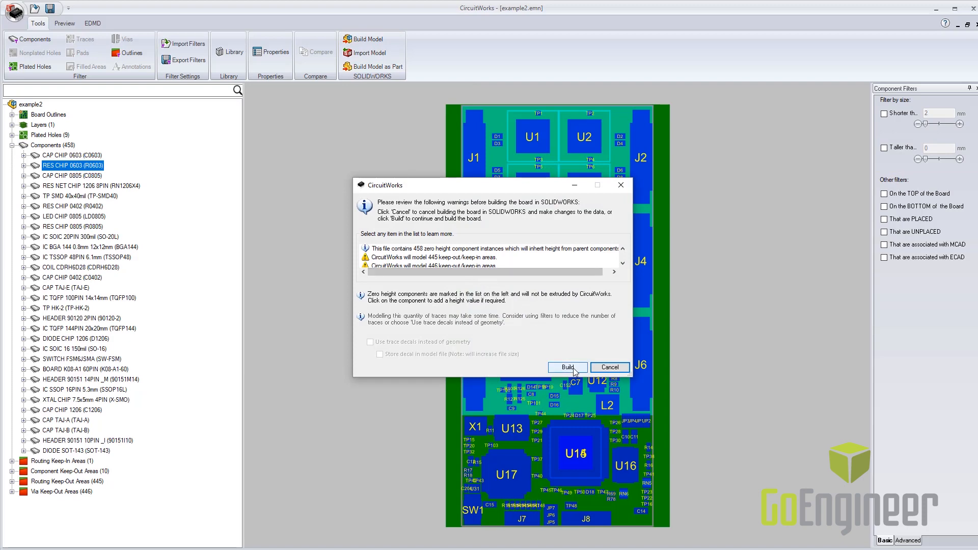
{"action": "left_click", "coordinate": [566, 366]}
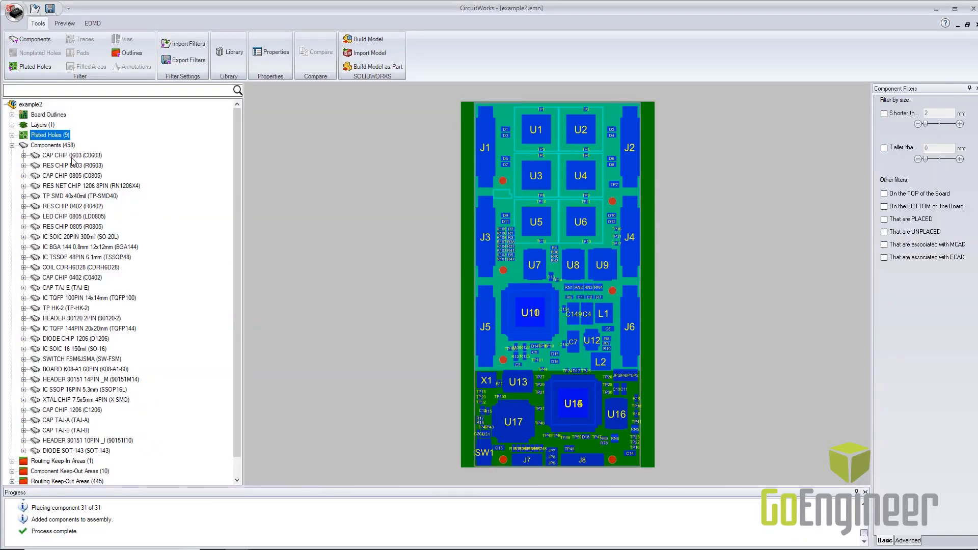
{"action": "right_click", "coordinate": [71, 155]}
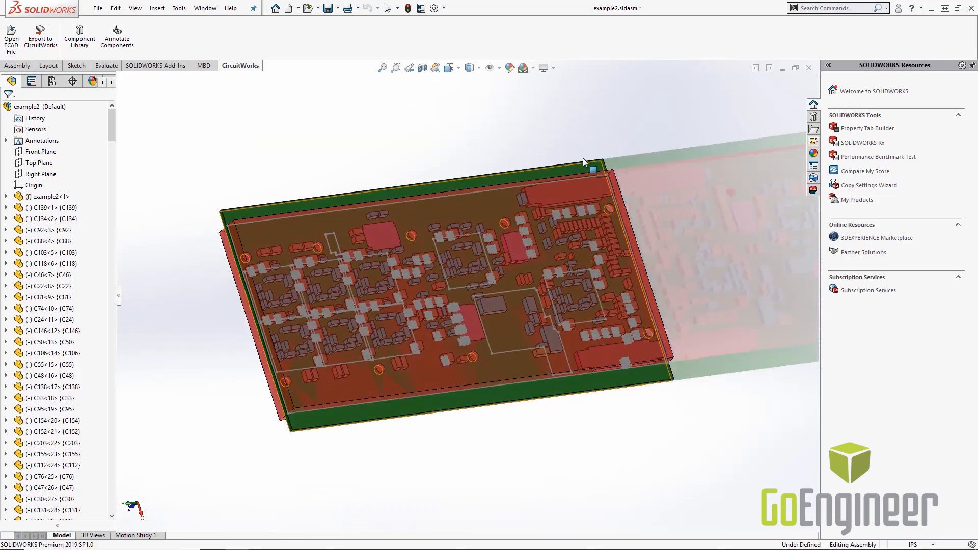
{"action": "mouse_move", "coordinate": [492, 215]}
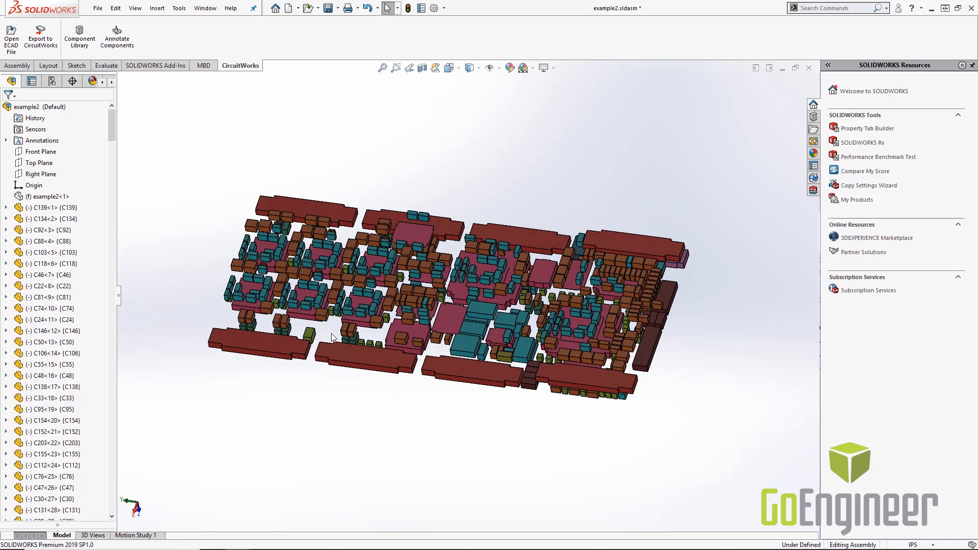
Step: Hide the board body in example2.sldasm so only the component blocks show
{"action": "left_click", "coordinate": [53, 207]}
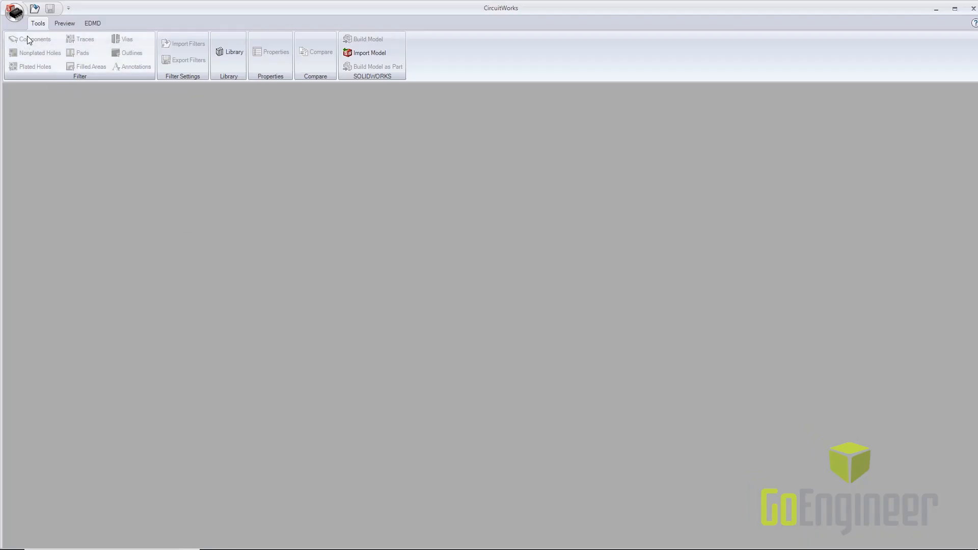
Step: Load MCAD_baseline.idx from the PCB_Assy folder to show PCB 1 with its change history
{"action": "left_click", "coordinate": [369, 52]}
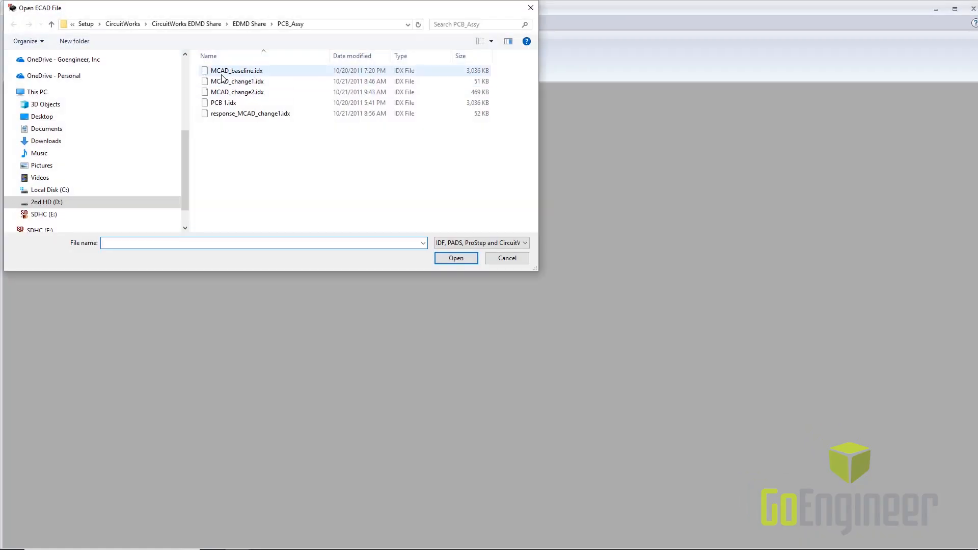
{"action": "left_click", "coordinate": [235, 70]}
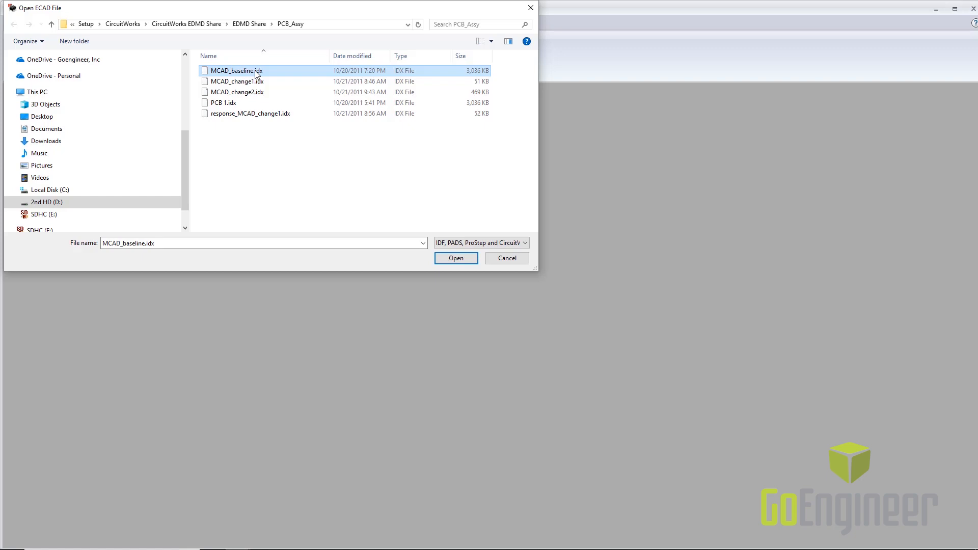
{"action": "left_click", "coordinate": [455, 257]}
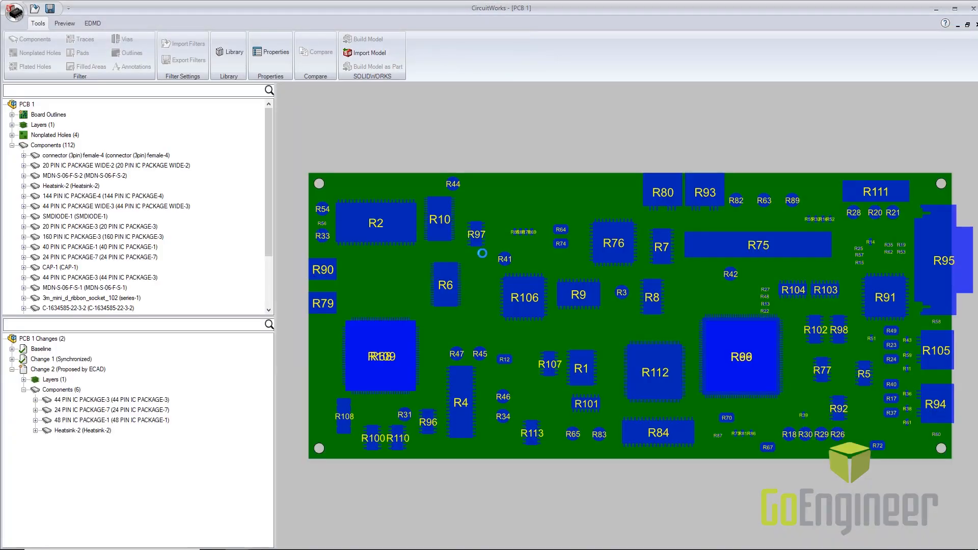
Step: Preview PCB 1's Baseline, synchronized Change 1 and ECAD-proposed Change 2, then return to Baseline
{"action": "left_click", "coordinate": [39, 348]}
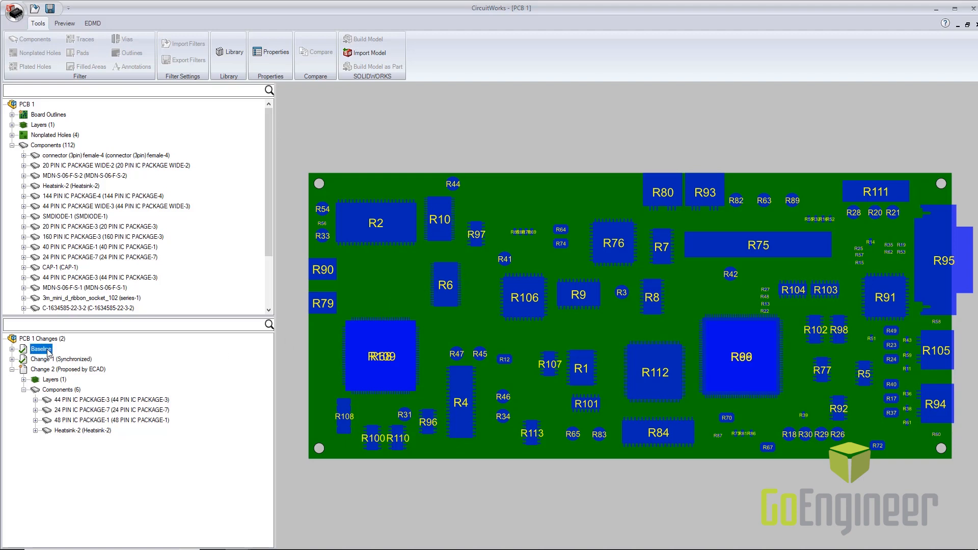
{"action": "mouse_move", "coordinate": [52, 374]}
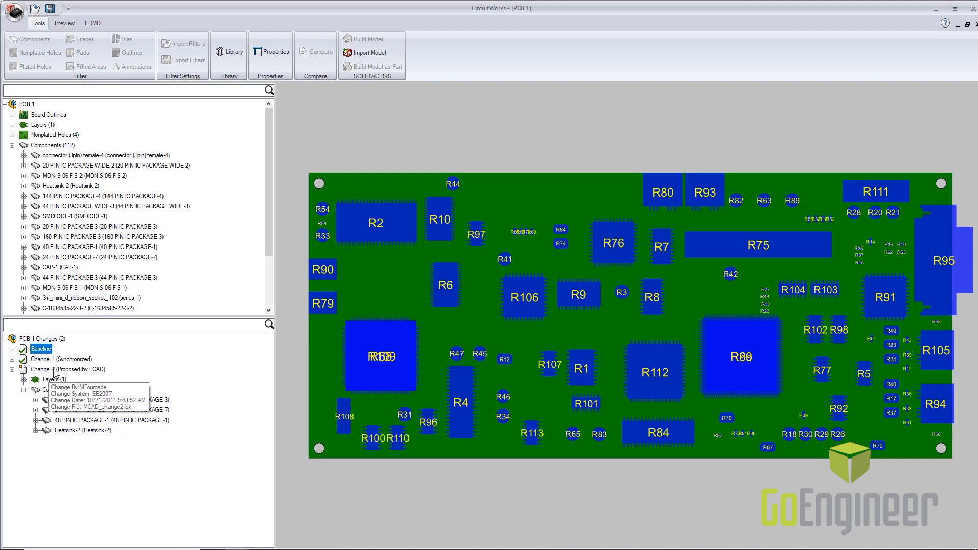
{"action": "left_click", "coordinate": [61, 359]}
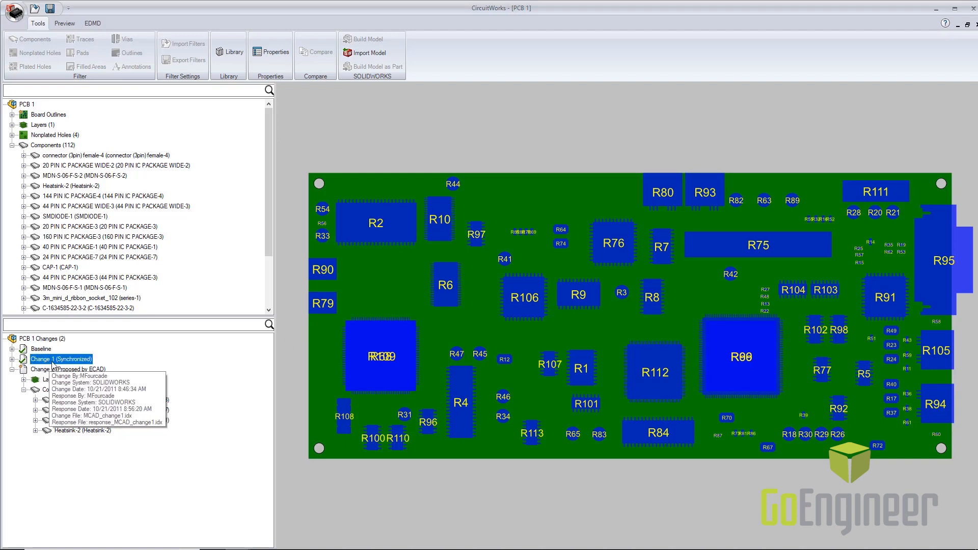
{"action": "left_click", "coordinate": [67, 369]}
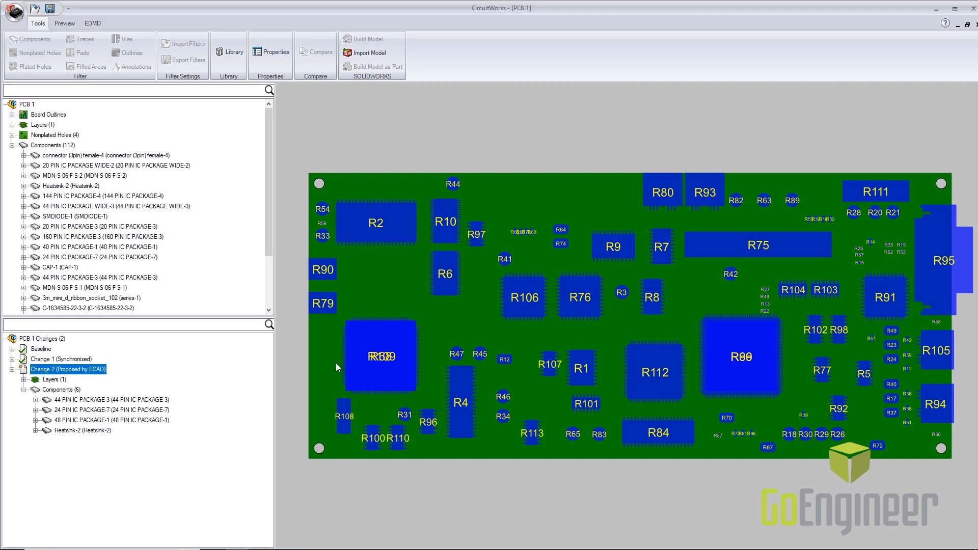
{"action": "left_click", "coordinate": [41, 348]}
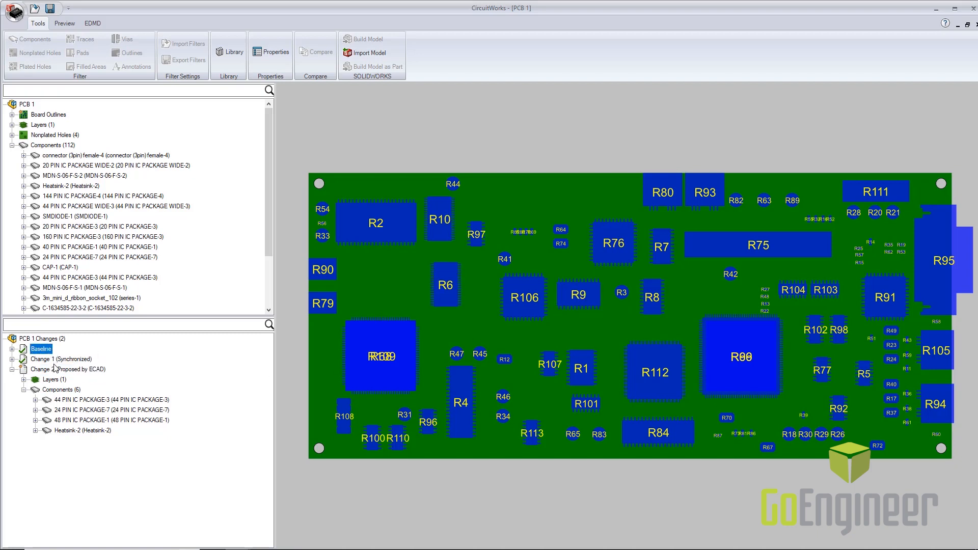
{"action": "left_click", "coordinate": [68, 369]}
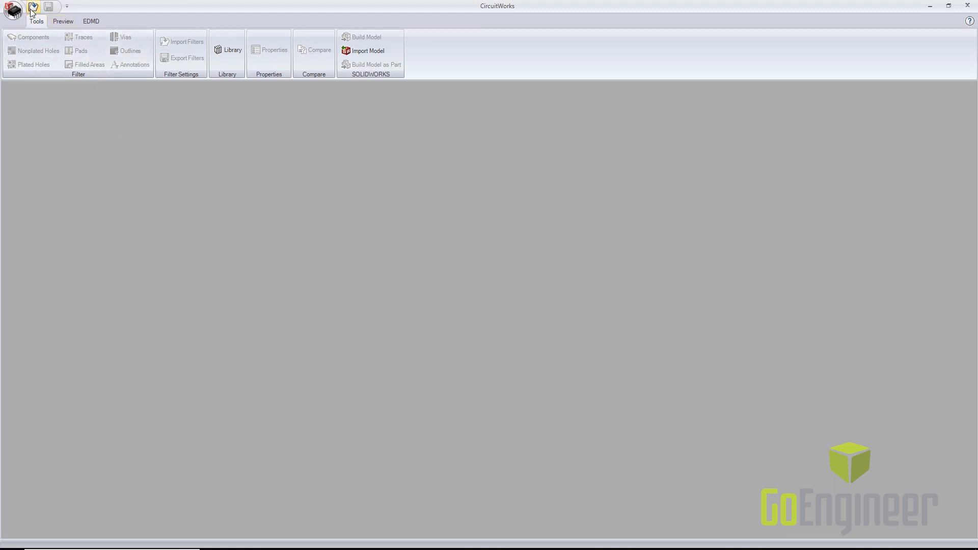
Step: Load the preview.asc PADS board from the pads folder
{"action": "left_click", "coordinate": [32, 7]}
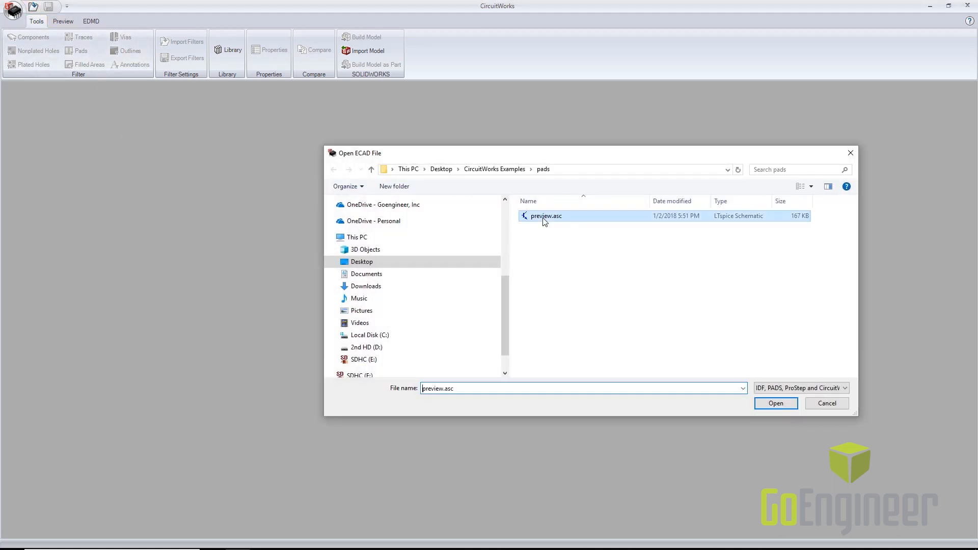
{"action": "left_click", "coordinate": [775, 403]}
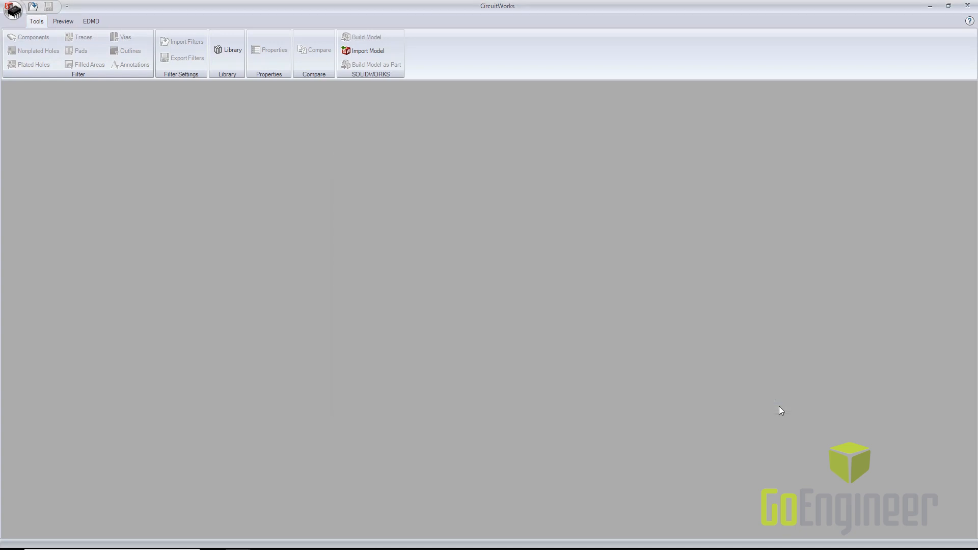
{"action": "left_click", "coordinate": [368, 51]}
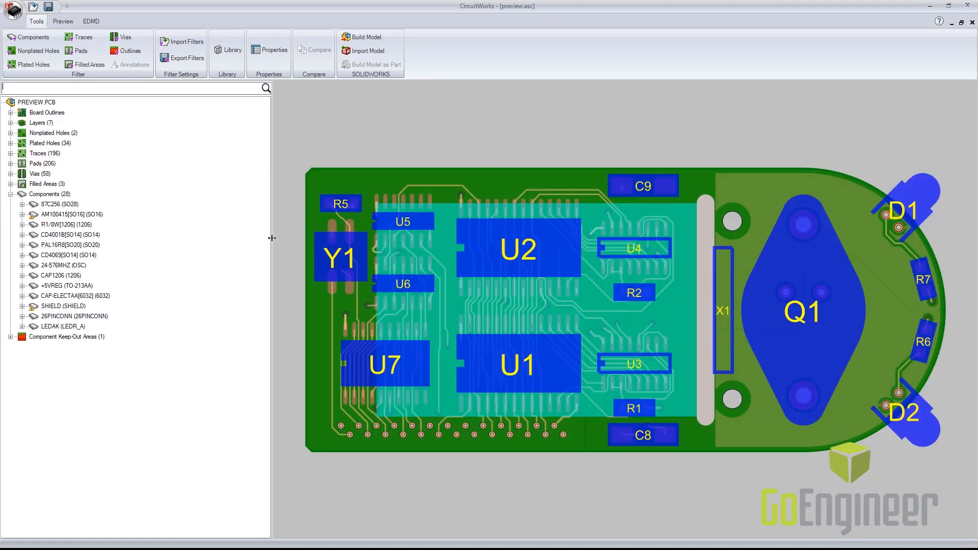
{"action": "mouse_move", "coordinate": [243, 226]}
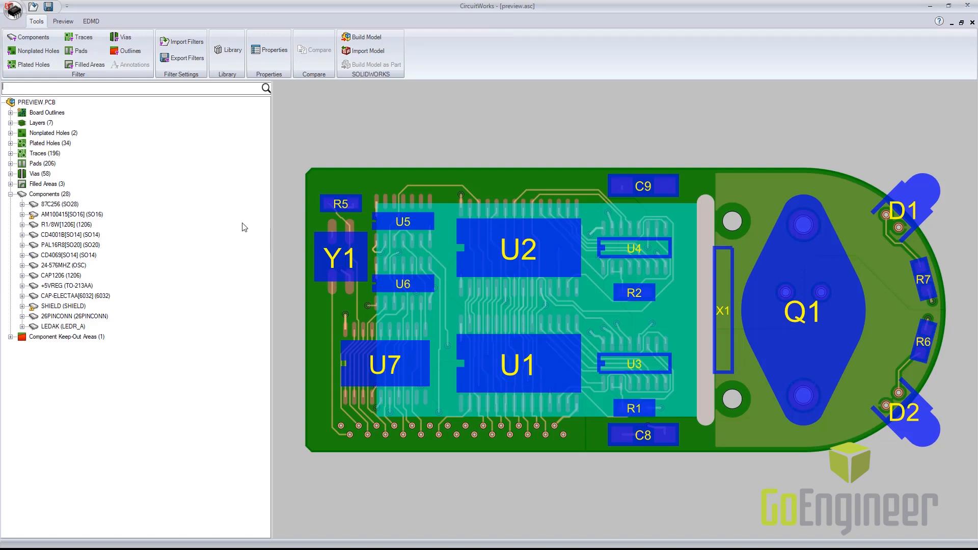
{"action": "mouse_move", "coordinate": [240, 211]}
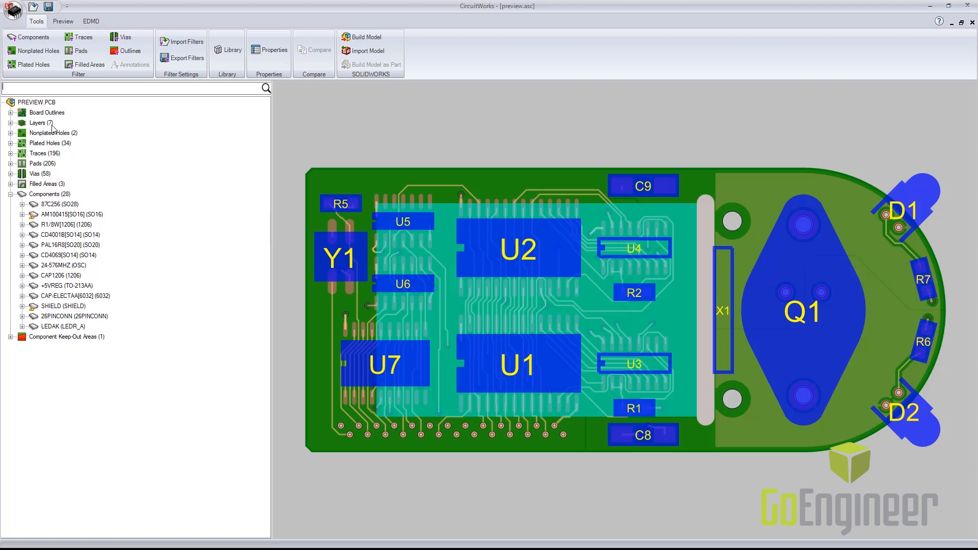
Step: Expand the seven board layers and select the Power Plane layer's thickness value
{"action": "left_click", "coordinate": [41, 123]}
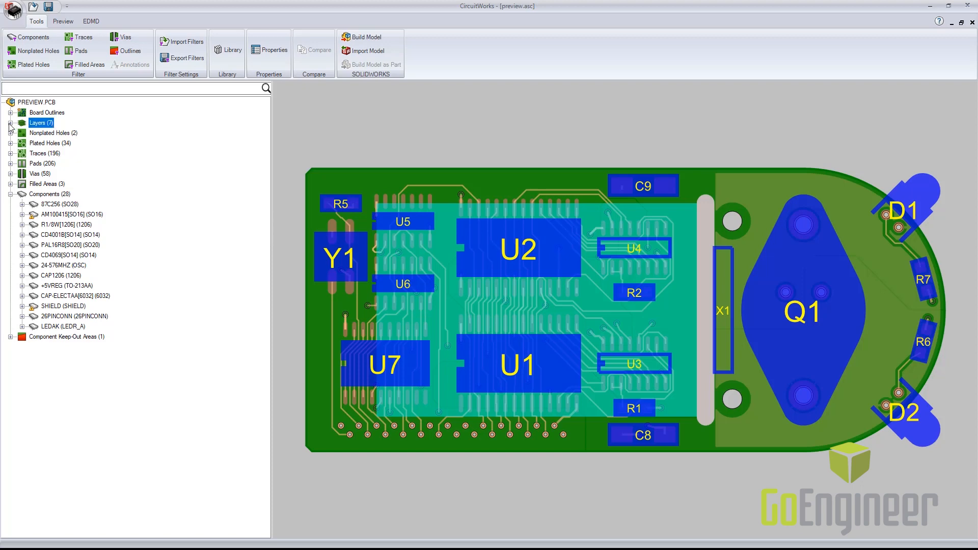
{"action": "left_click", "coordinate": [10, 124]}
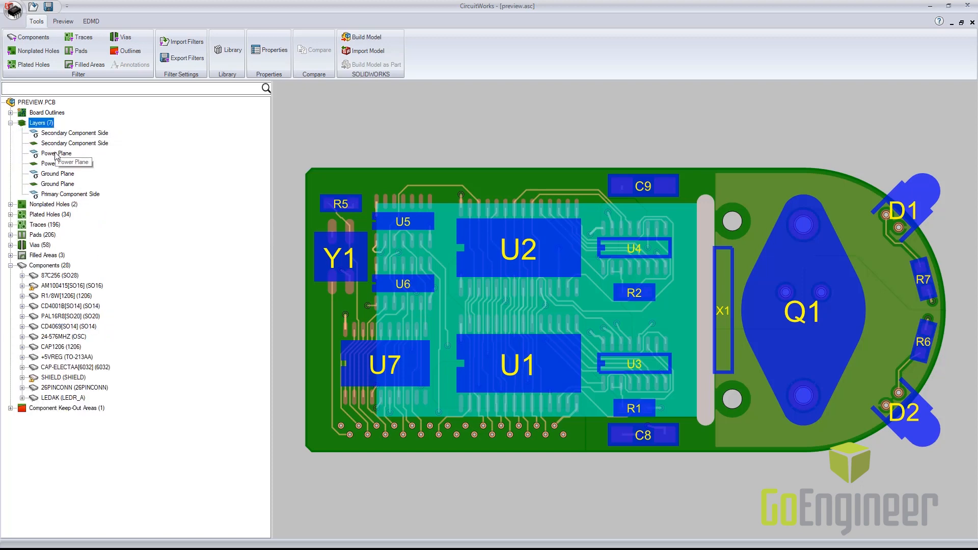
{"action": "left_click", "coordinate": [55, 152]}
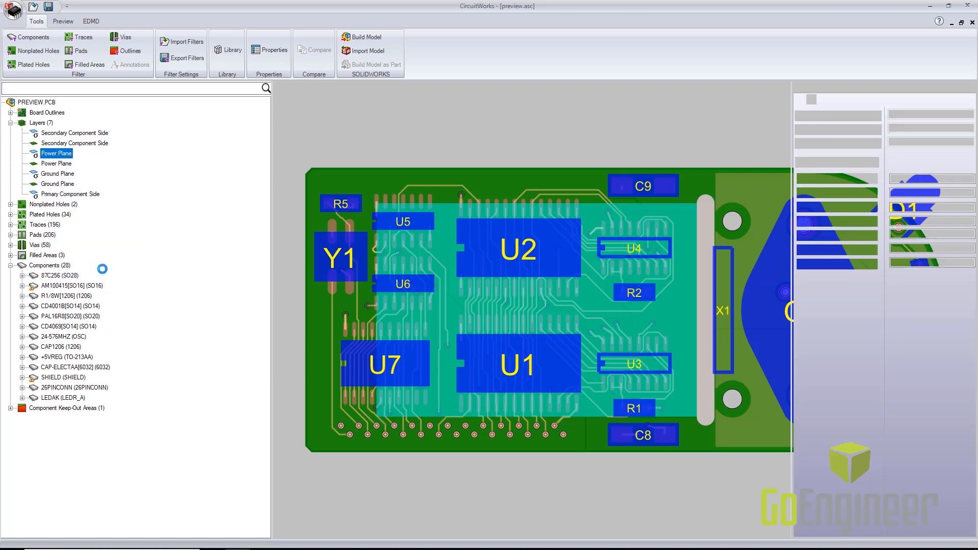
{"action": "double_click", "coordinate": [57, 152]}
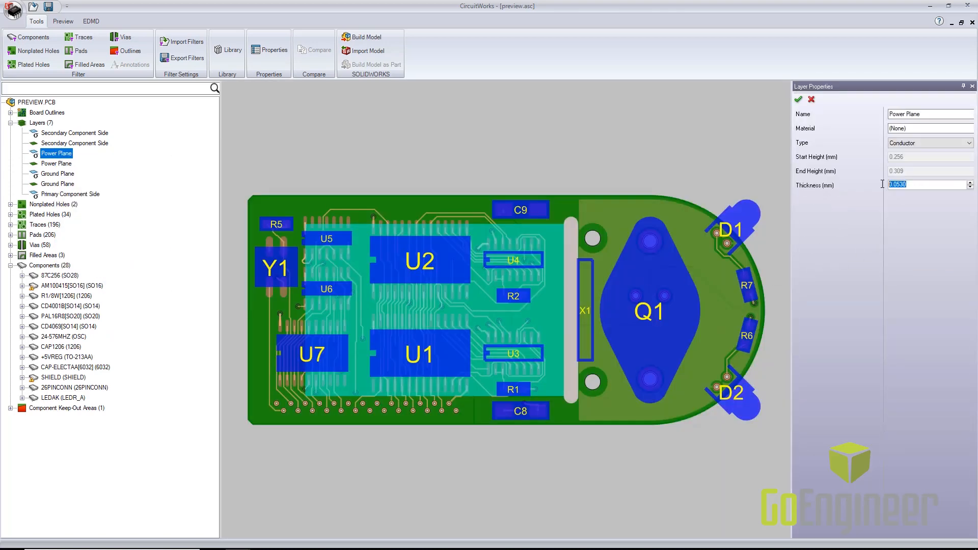
Step: Inspect the nonplated holes, plated holes, 196 traces and filled areas
{"action": "left_click", "coordinate": [53, 204]}
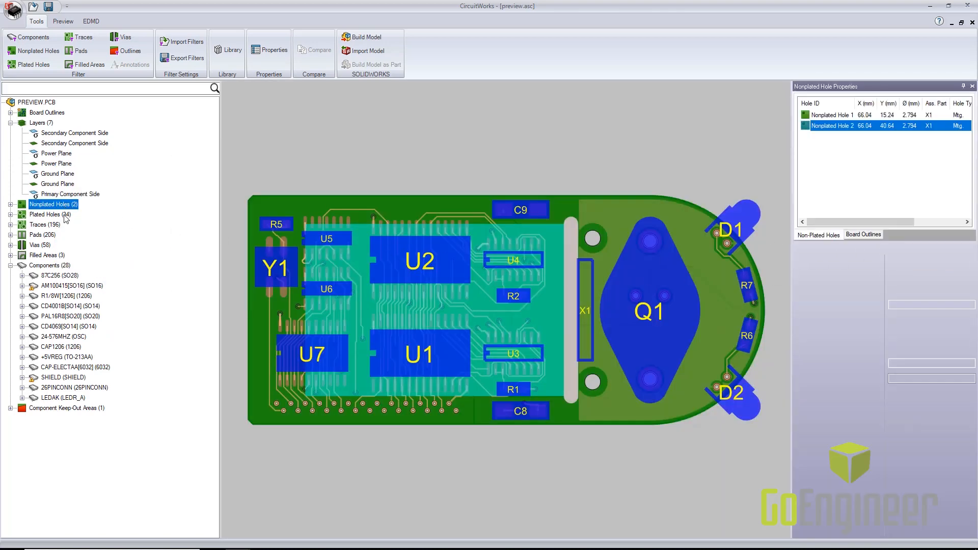
{"action": "left_click", "coordinate": [49, 214]}
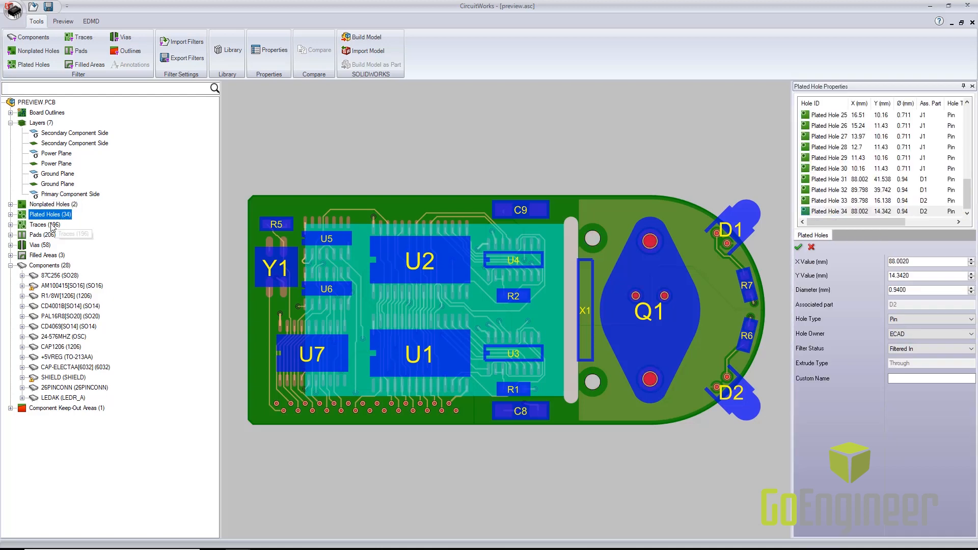
{"action": "left_click", "coordinate": [45, 224]}
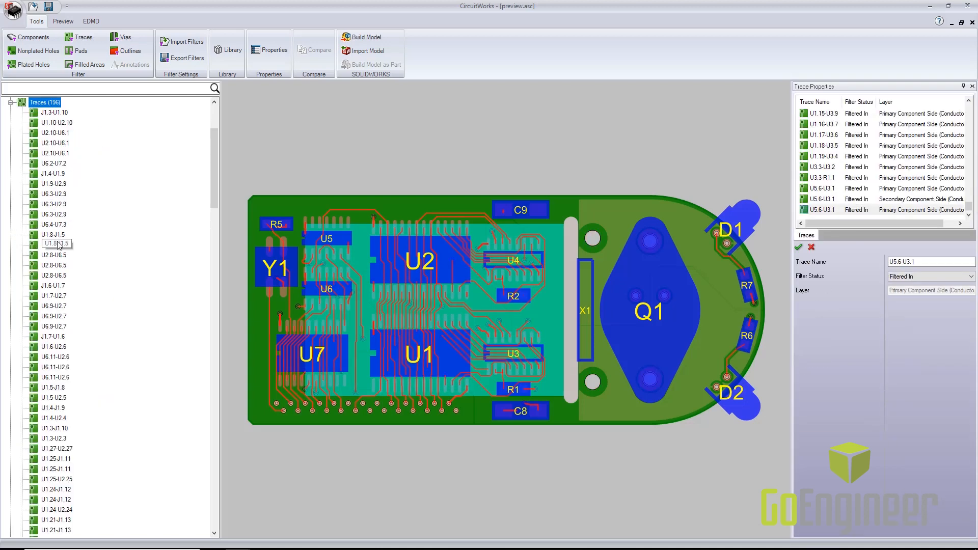
{"action": "left_click", "coordinate": [53, 245]}
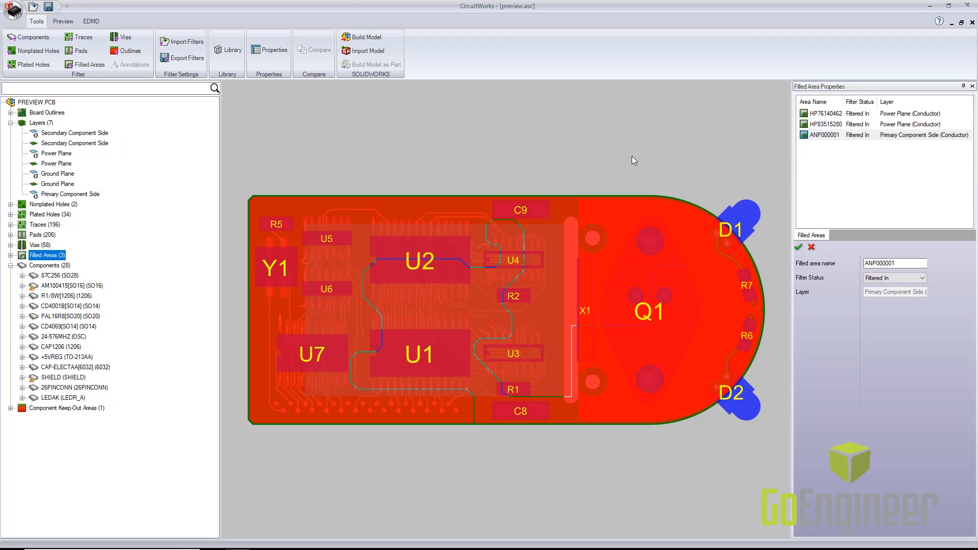
Step: Build the board as the PREVIEW.PCB part and select its Board_Outline 1 feature
{"action": "left_click", "coordinate": [369, 36]}
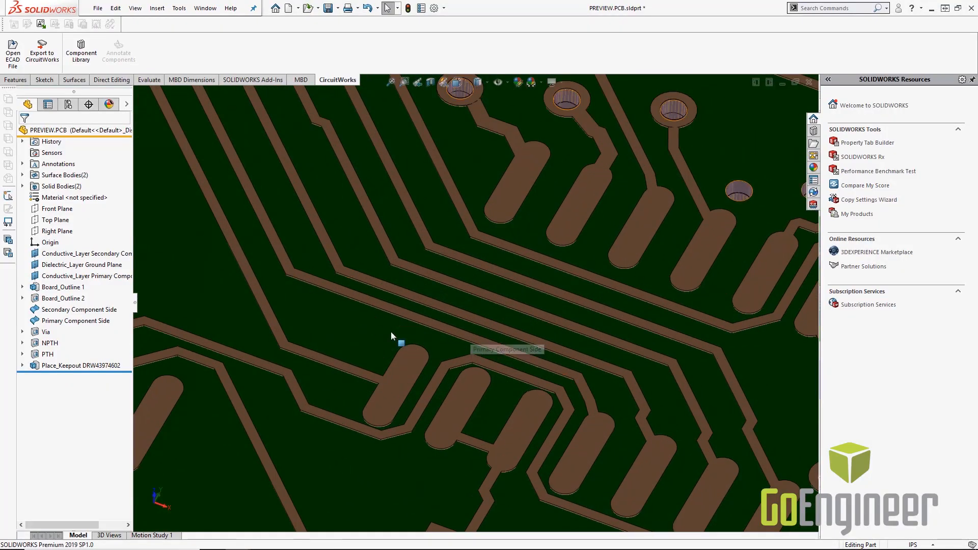
{"action": "left_click", "coordinate": [65, 286]}
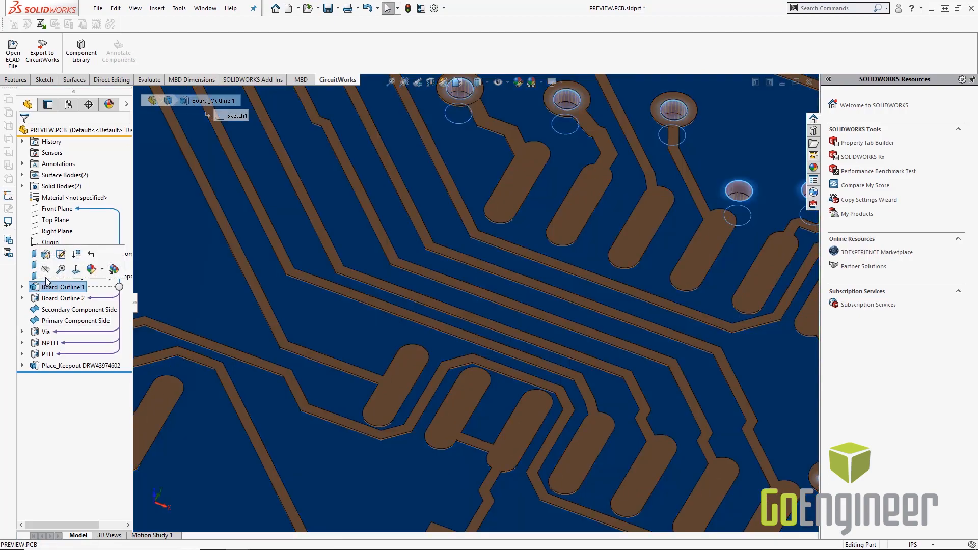